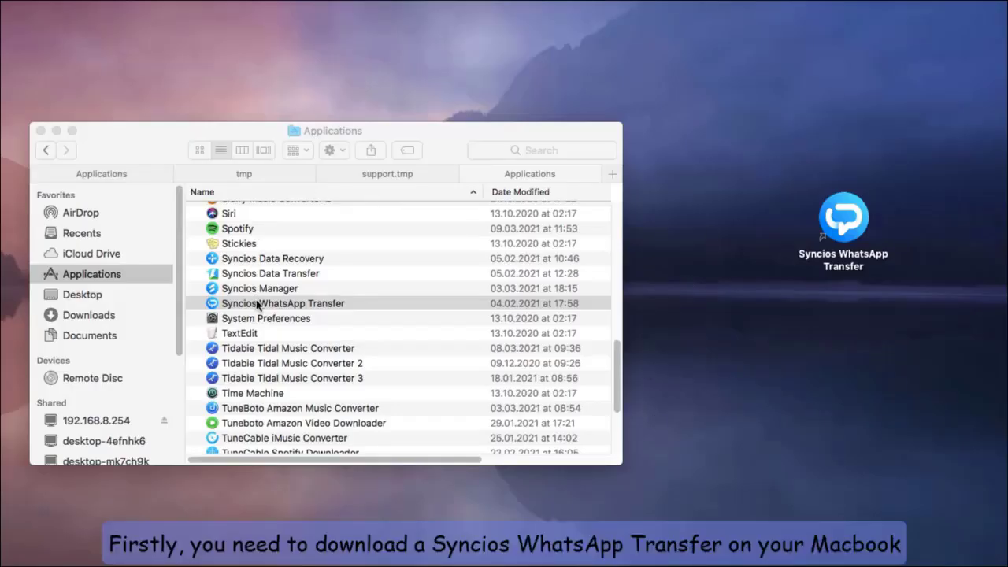
Step: Select Syncios WhatsApp Transfer in Finder's Applications folder
click(283, 303)
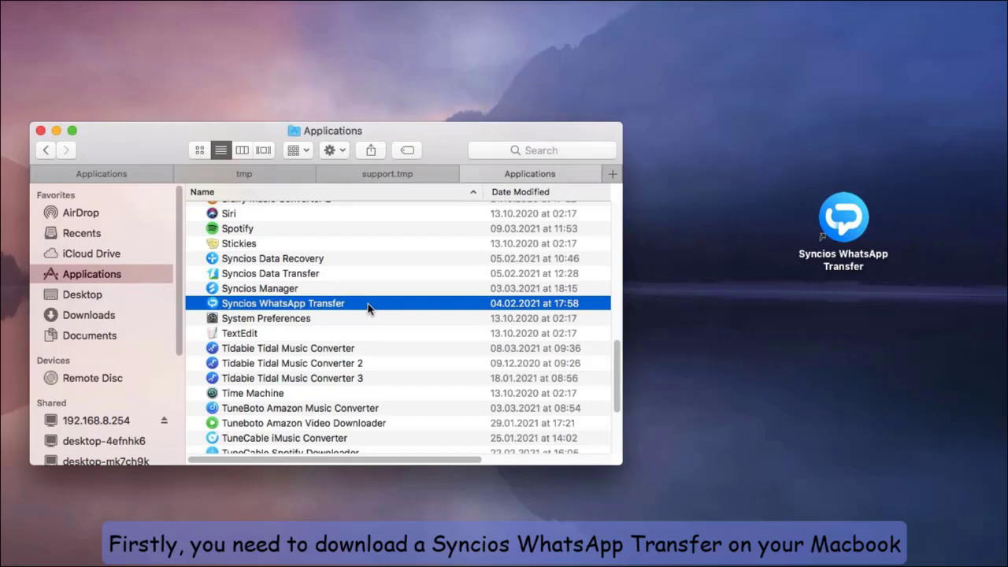
mouse_move(461, 134)
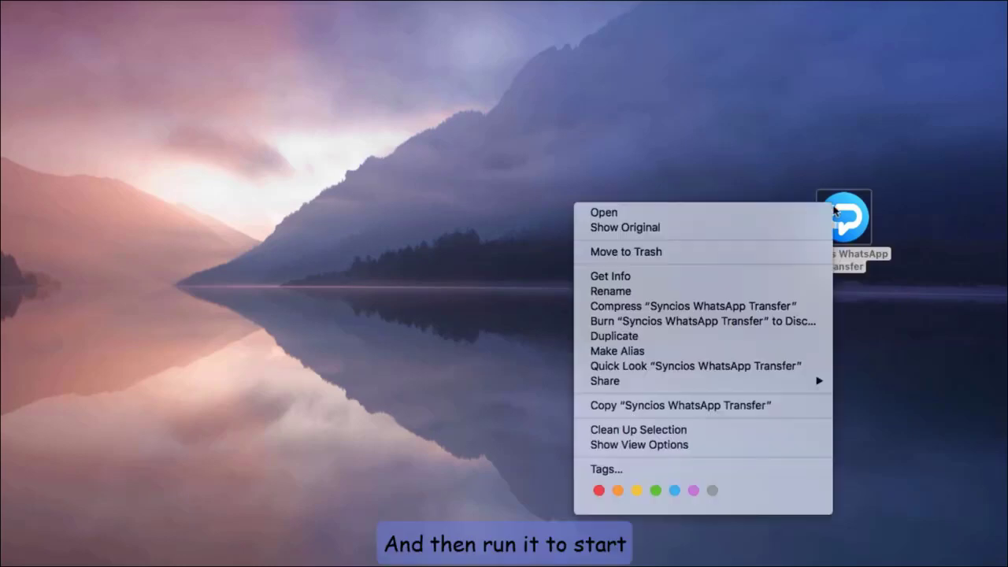
Step: Launch Syncios WhatsApp Transfer from the context menu to reach the device-connection screen
click(603, 212)
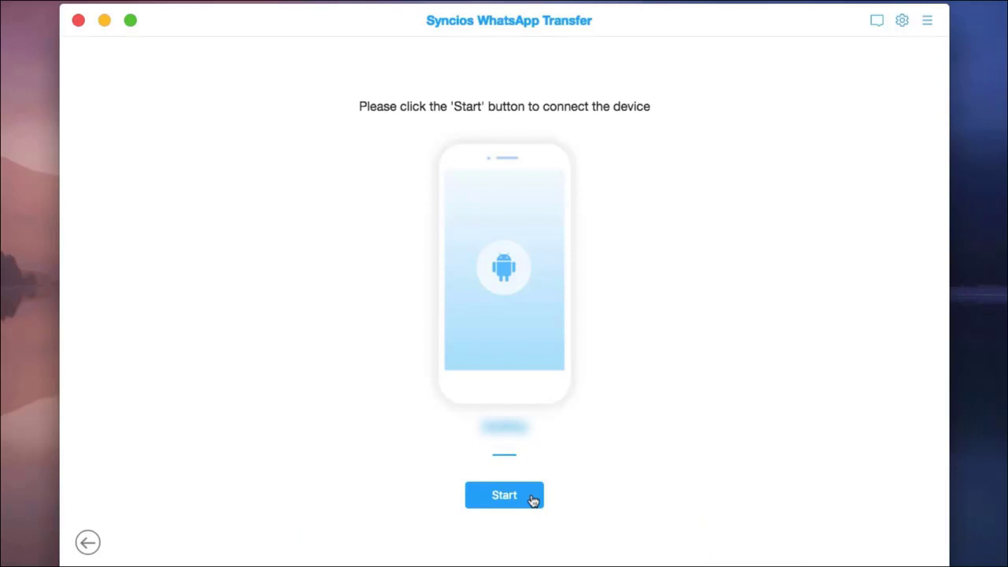
Step: Connect the Samsung phone and run the WhatsApp backup, accepting the backup notice
click(504, 495)
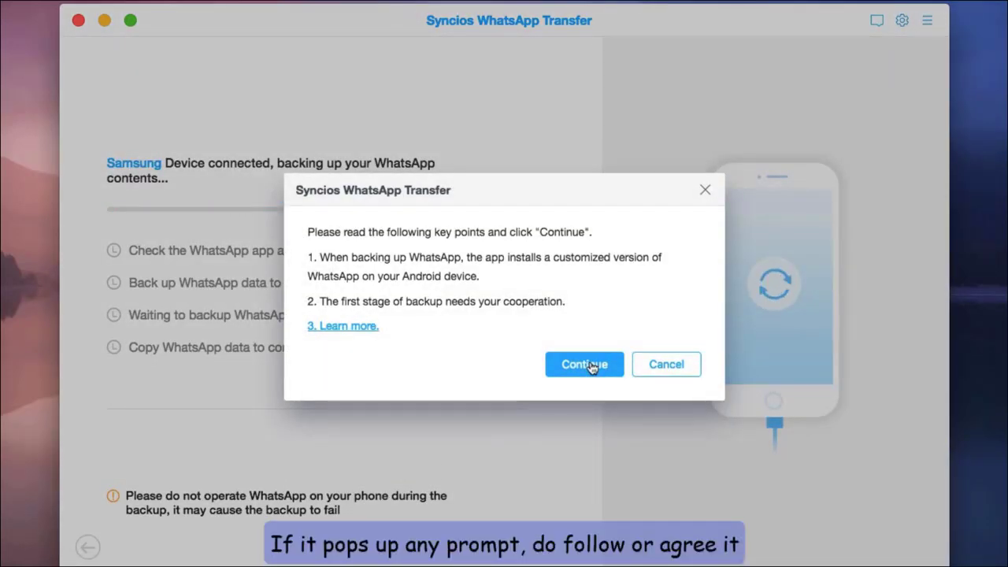
click(585, 364)
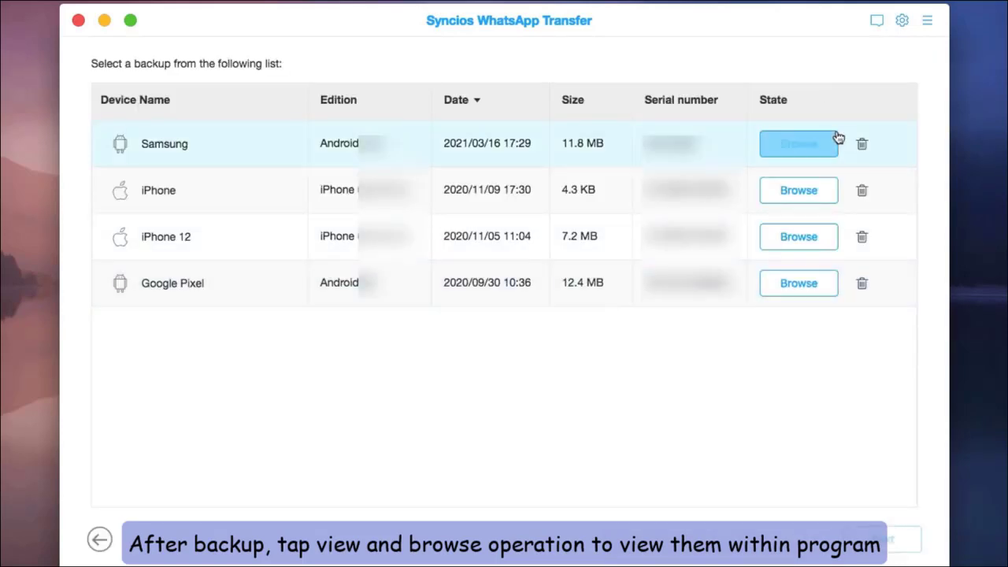
click(798, 144)
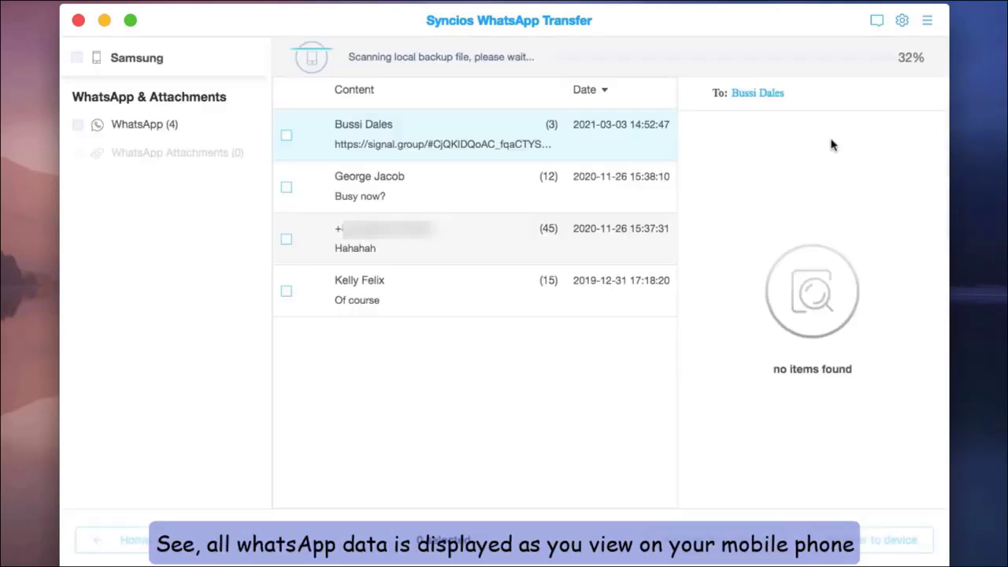
click(144, 124)
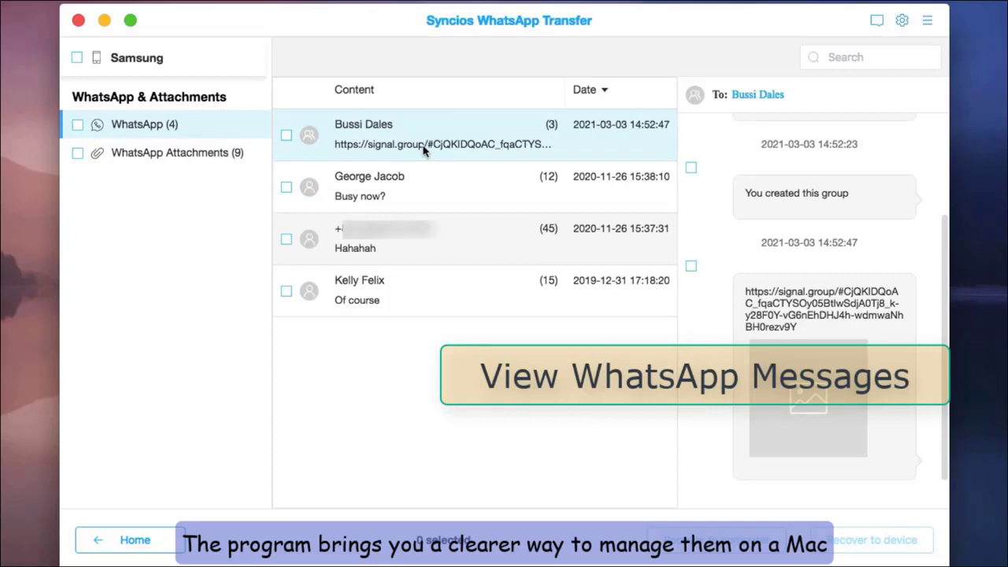
click(368, 186)
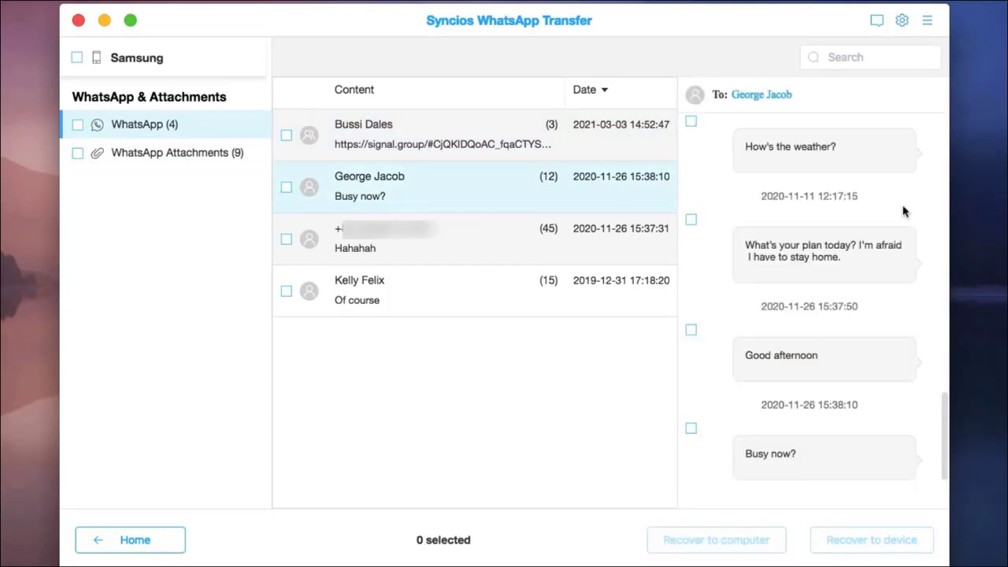
click(169, 152)
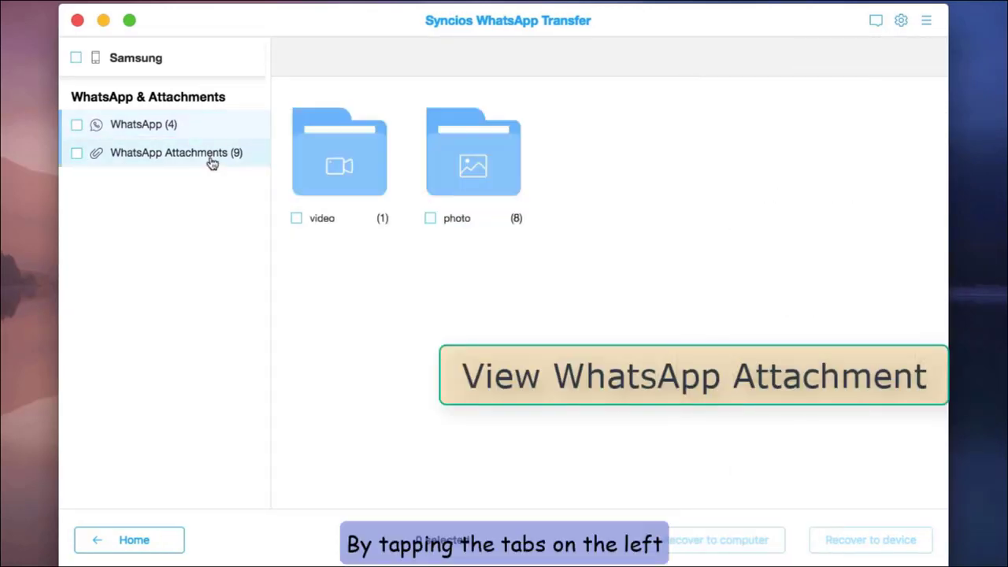
click(175, 153)
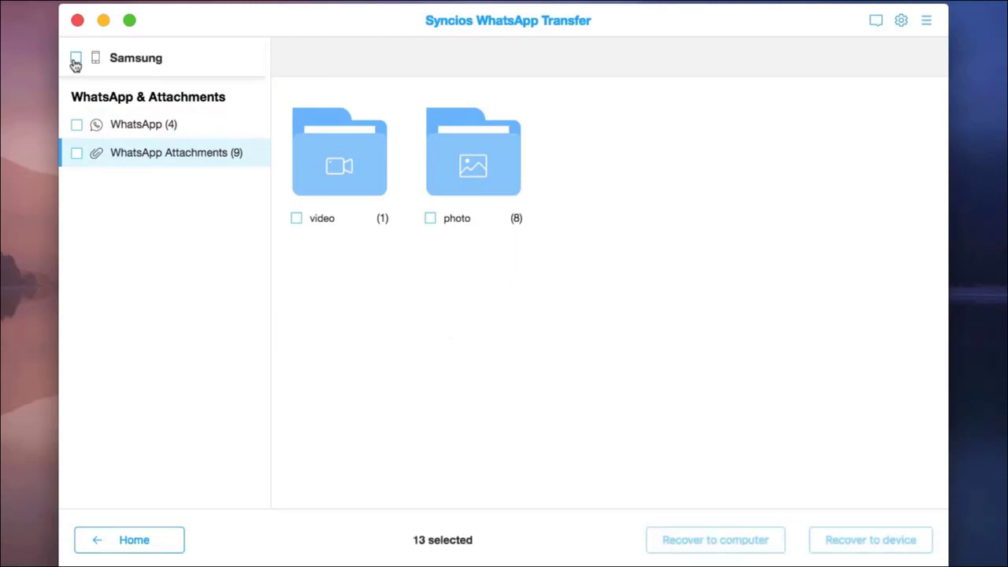
Step: Select all 13 Samsung backup items and recover them to the computer
click(76, 57)
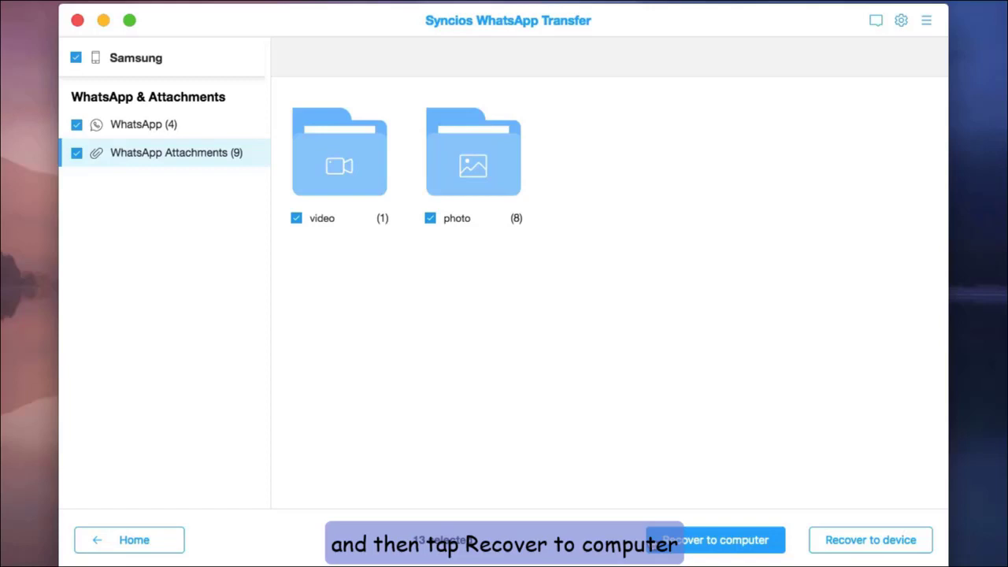
click(716, 540)
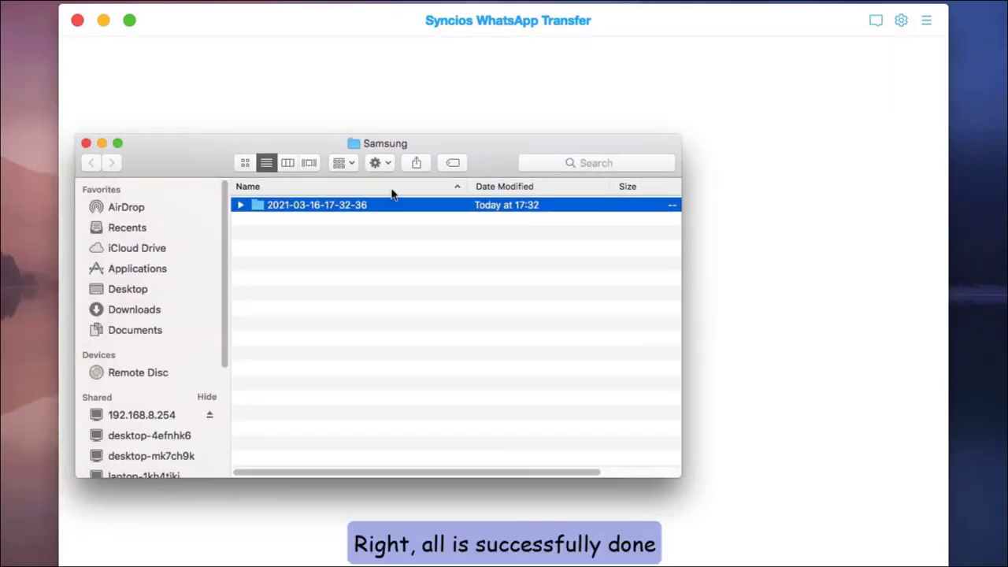
Step: Open WhatsApp.html from the dated export's WhatsApp folder in Google Chrome
double_click(317, 205)
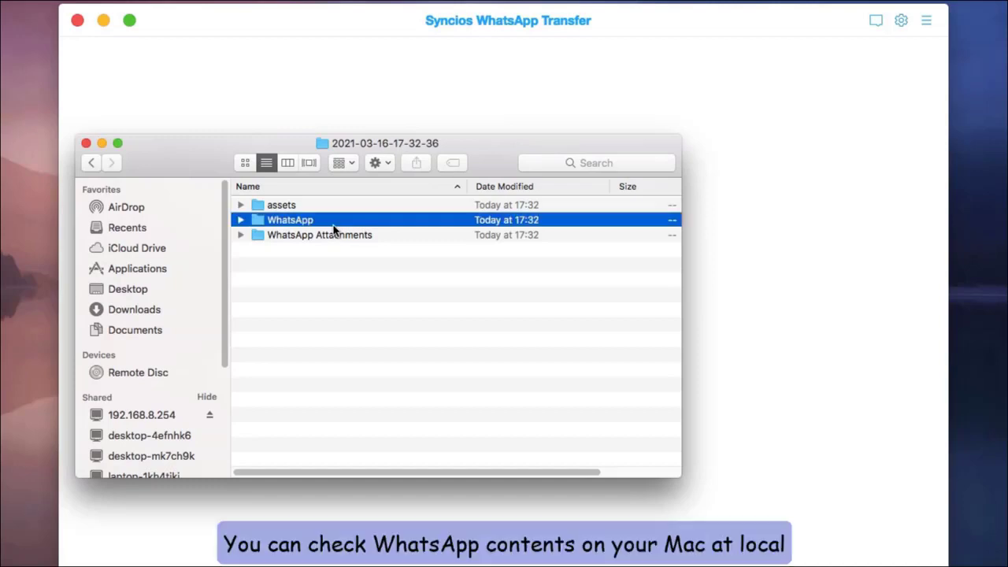
double_click(290, 220)
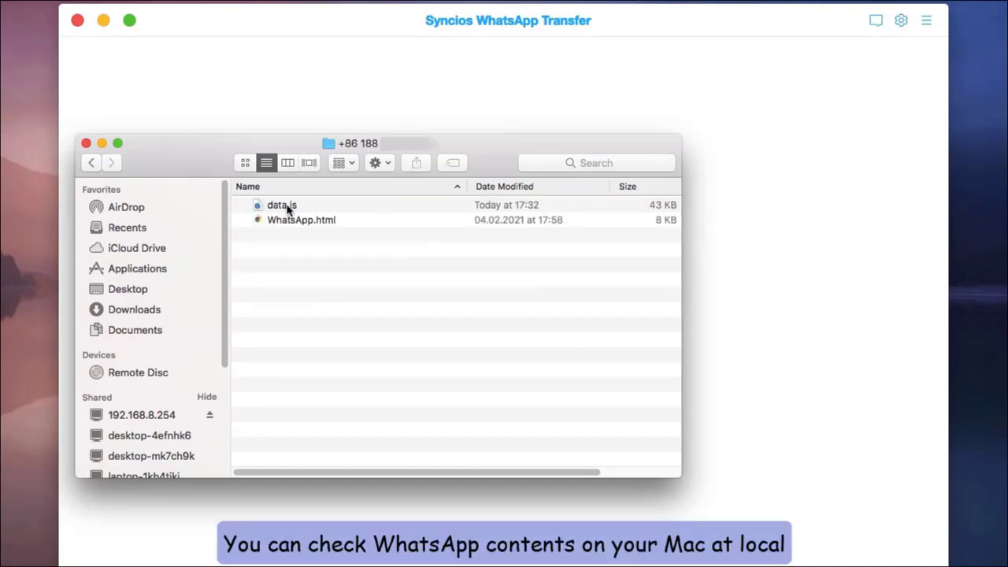
click(301, 219)
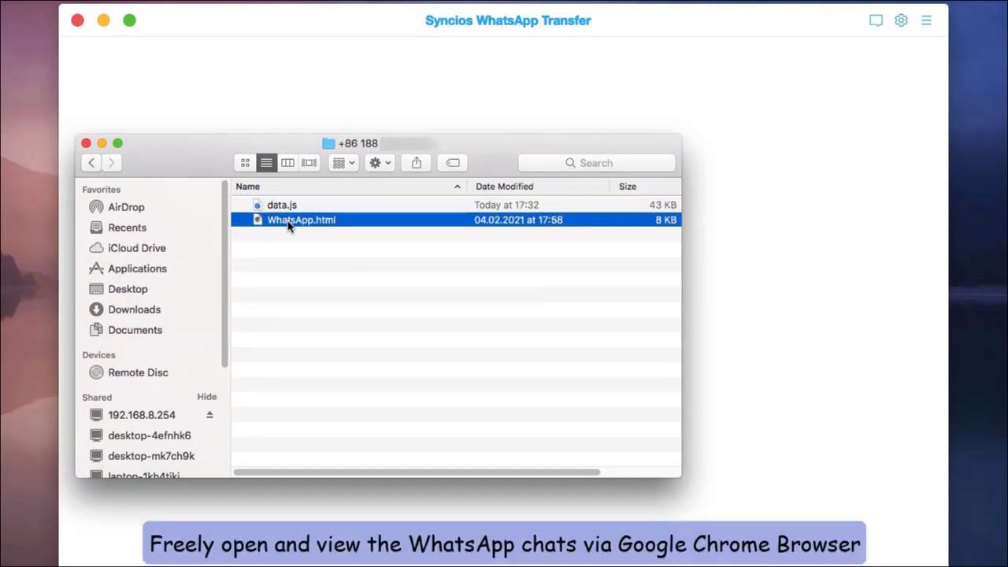
right_click(301, 220)
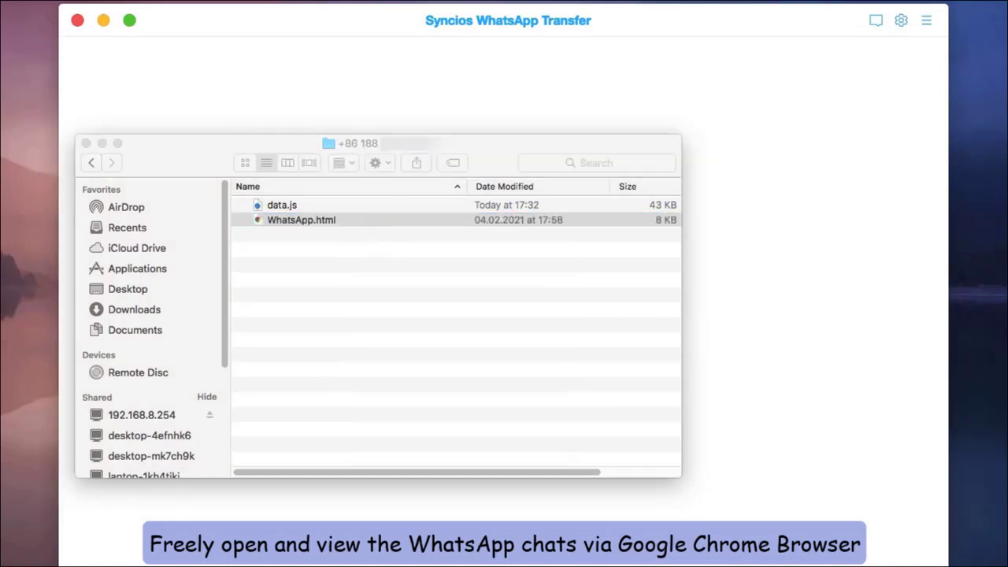
double_click(301, 220)
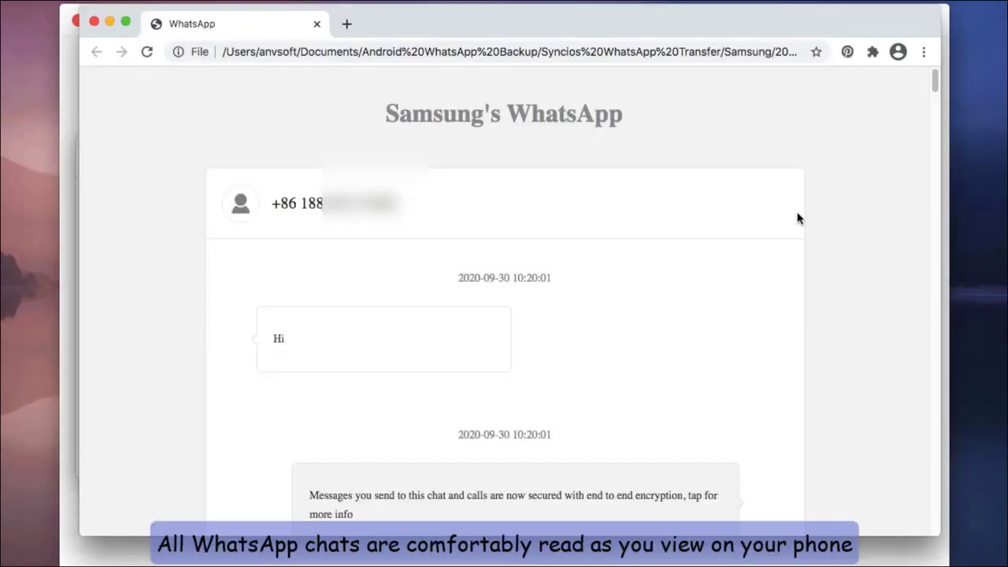
scroll(down, 3)
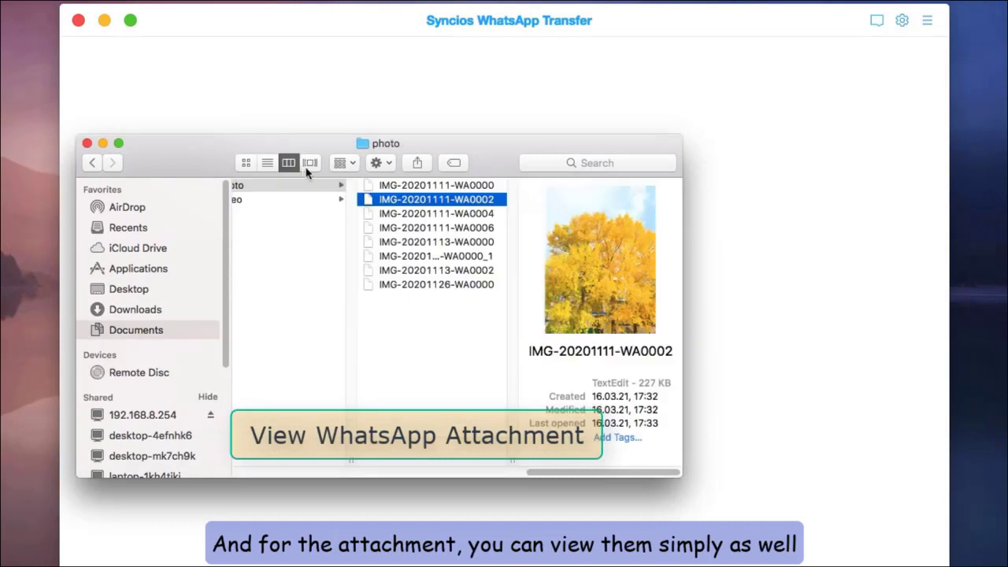
Step: Preview exported photos like IMG-20201111-WA0004 in Finder, then quit Syncios WhatsApp Transfer
click(435, 213)
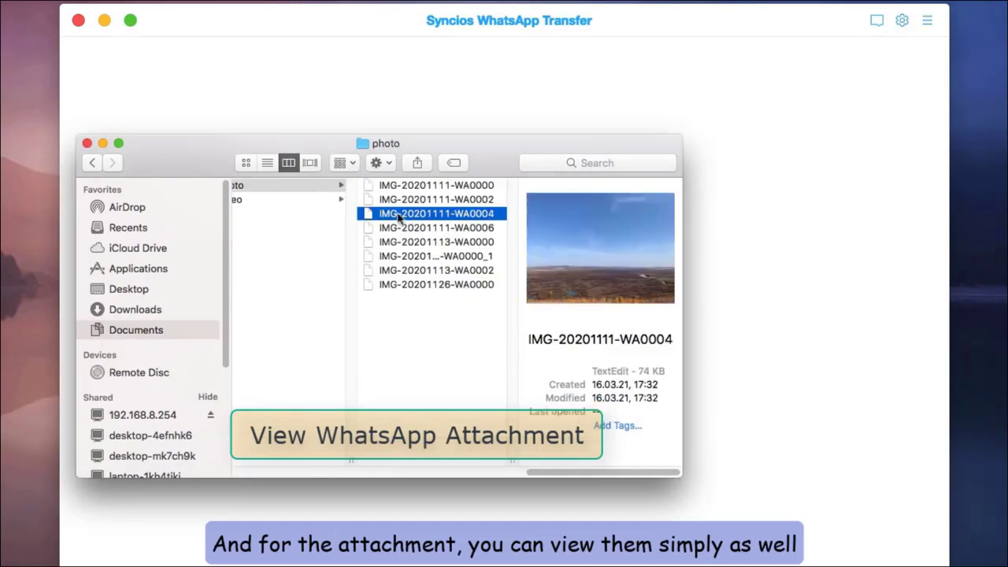
click(436, 255)
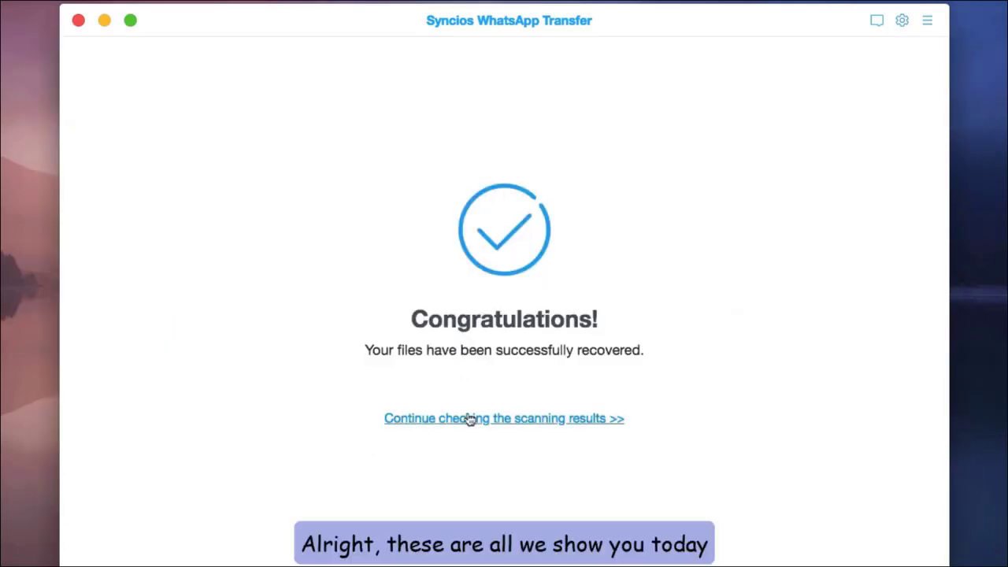
click(504, 418)
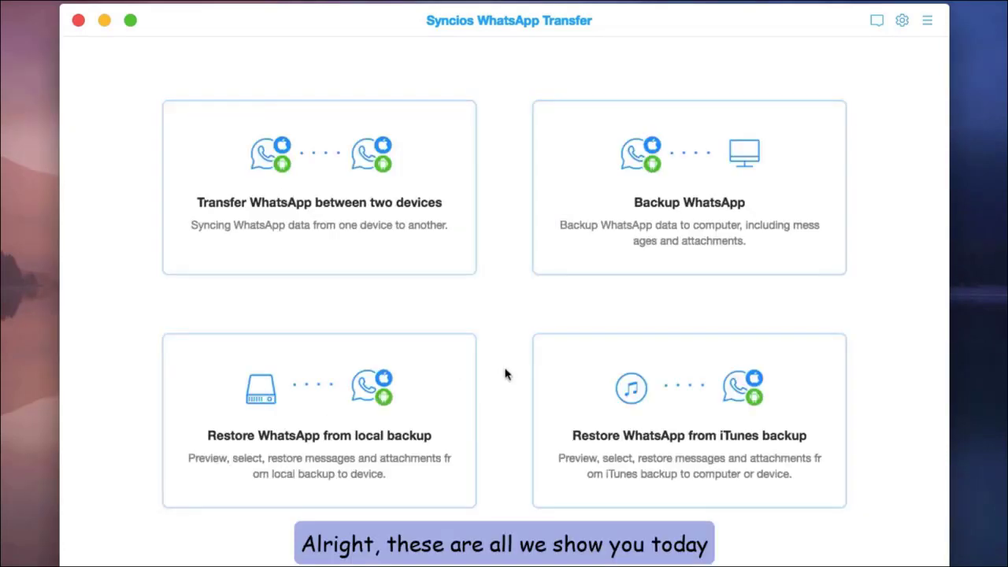
mouse_move(79, 20)
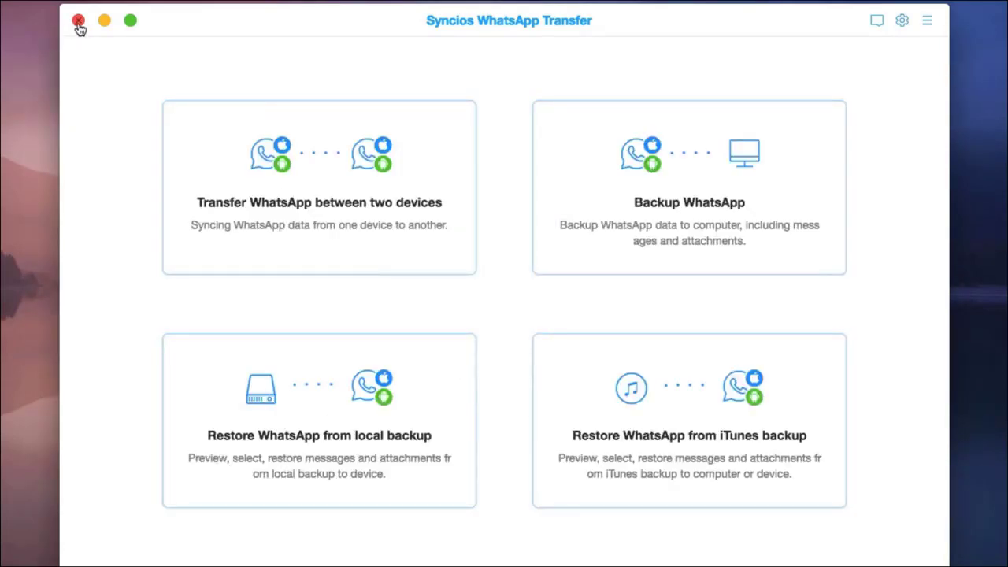
click(79, 21)
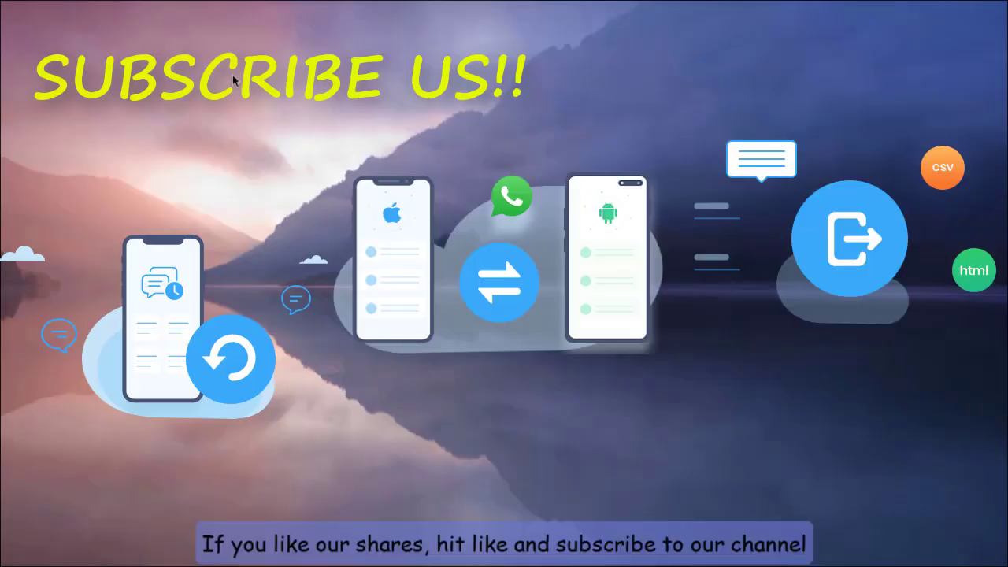